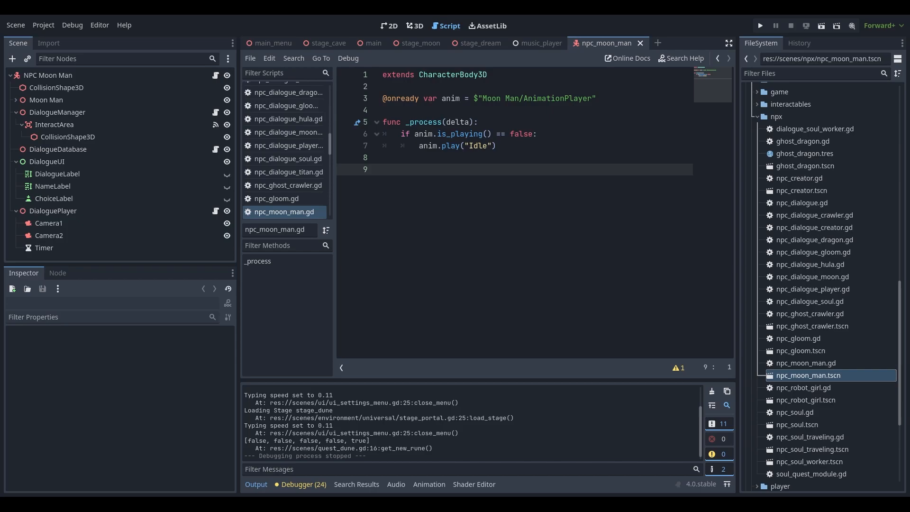
- Inspect the DialogueManager, InteractArea and DialogueDatabase nodes in the 3D view of the NPC scene
{"action": "left_click", "coordinate": [414, 25]}
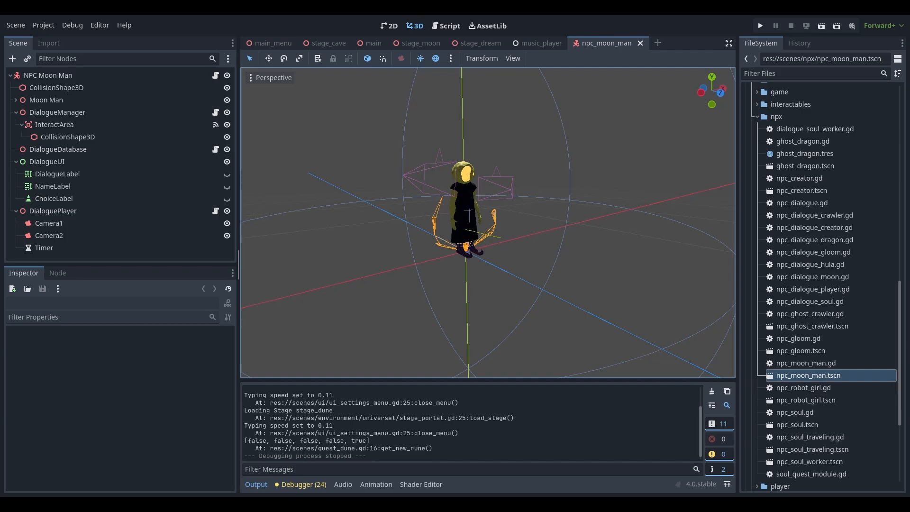
{"action": "left_click", "coordinate": [57, 112]}
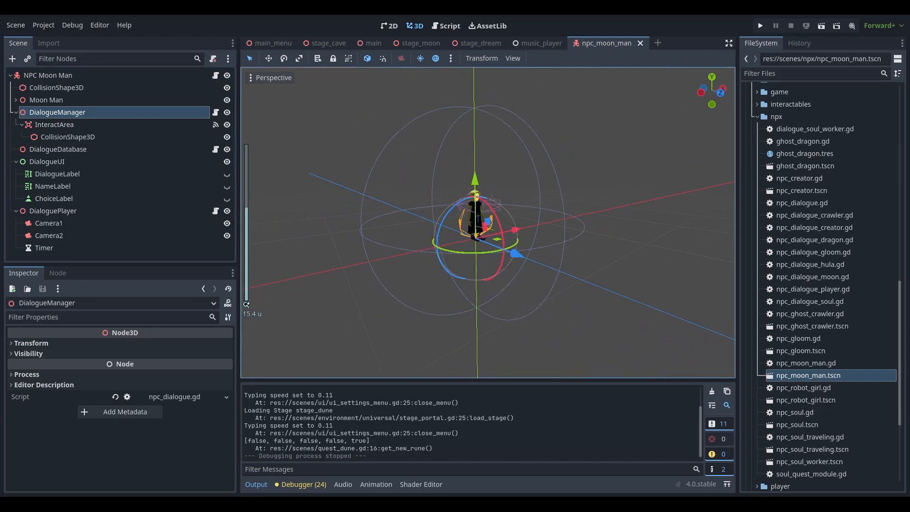
{"action": "left_click", "coordinate": [54, 124]}
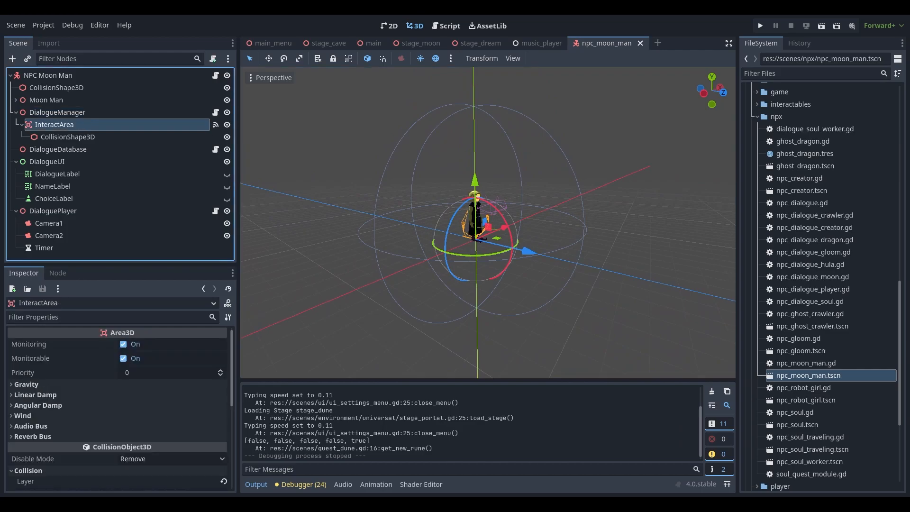
{"action": "left_click", "coordinate": [57, 111]}
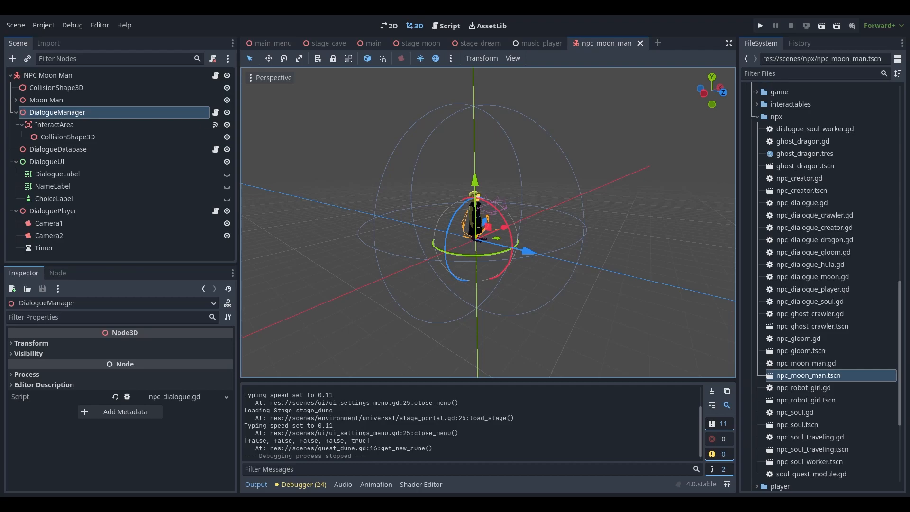
{"action": "left_click", "coordinate": [58, 149]}
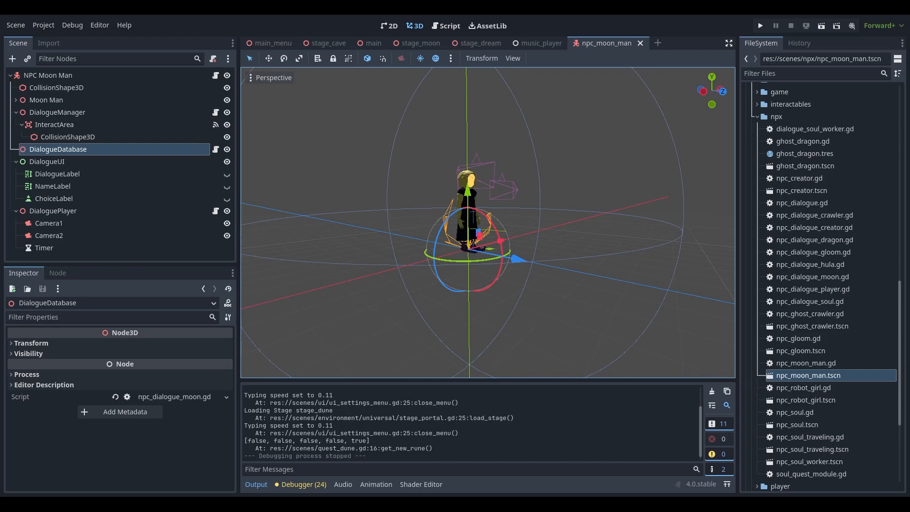
- Select the DialogueUI node and view its speaker-name and dialogue-text labels in 2D
{"action": "left_click", "coordinate": [47, 161]}
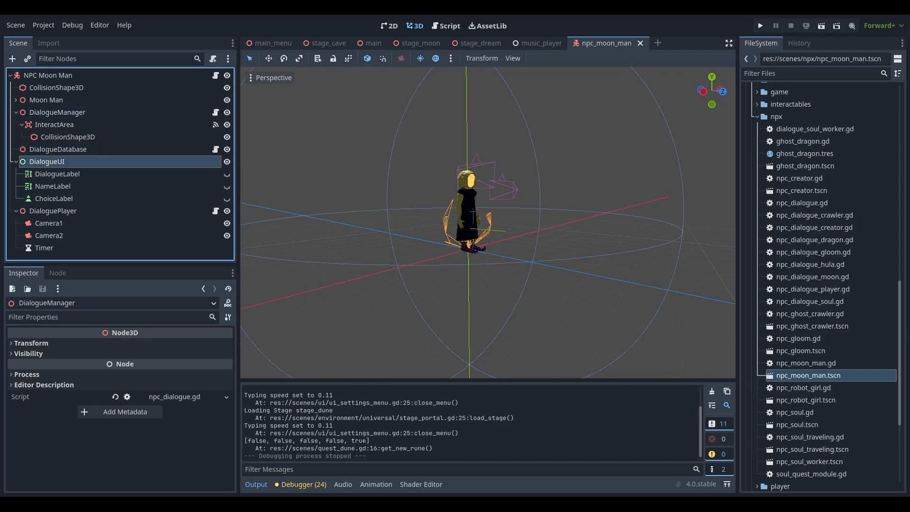
{"action": "left_click", "coordinate": [391, 26]}
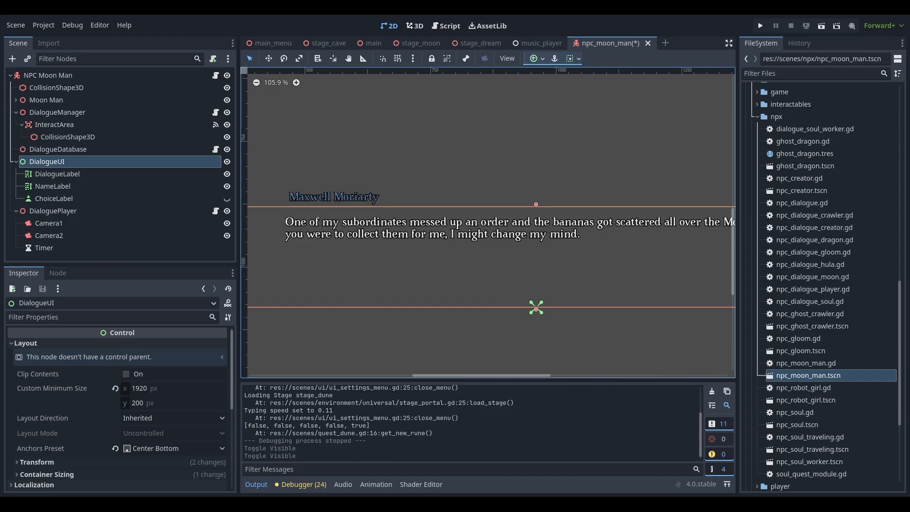
- Inspect the DialoguePlayer node in 3D, then bring up npc_moon_man.gd in the script editor
{"action": "left_click", "coordinate": [53, 210]}
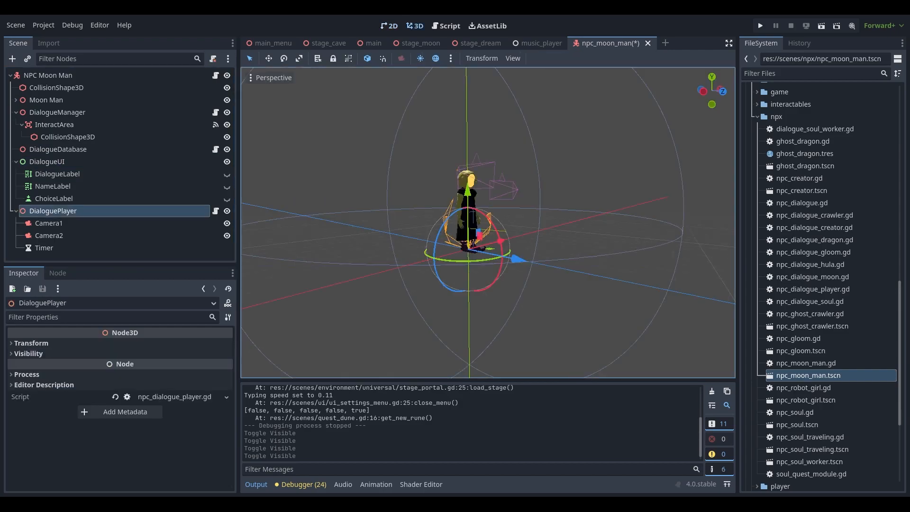
{"action": "scroll", "scroll_direction": "down", "scroll_amount": 3}
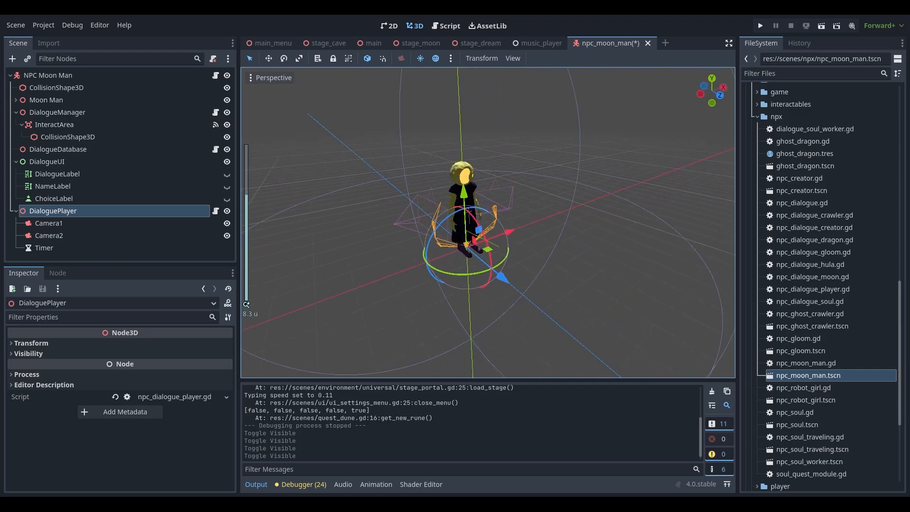
{"action": "left_click", "coordinate": [49, 235]}
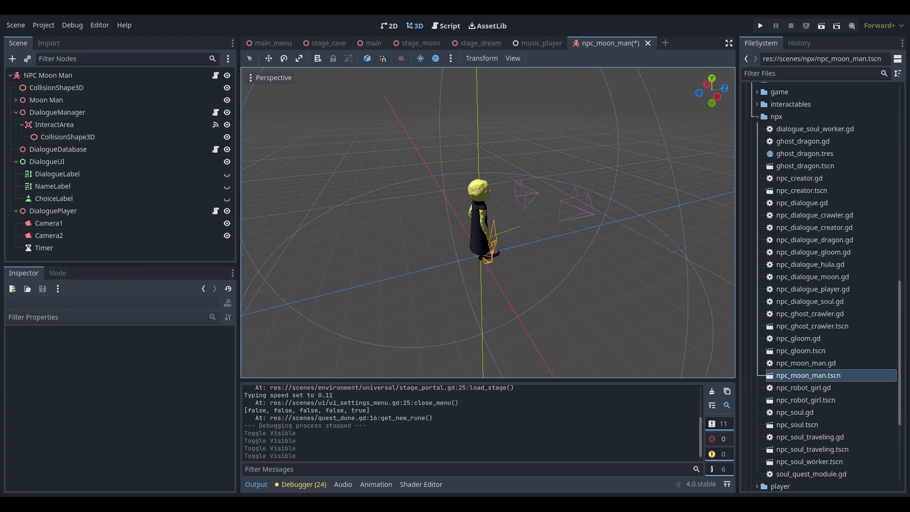
{"action": "left_click", "coordinate": [448, 26]}
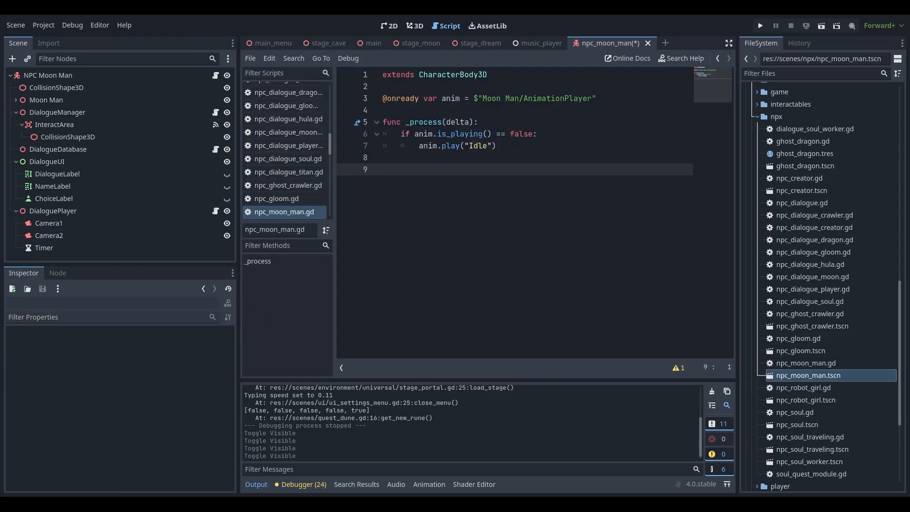
- Review npc_dialogue.gd, scrolling to play_dialogue fetching a dialogue from the database
{"action": "left_click", "coordinate": [281, 89]}
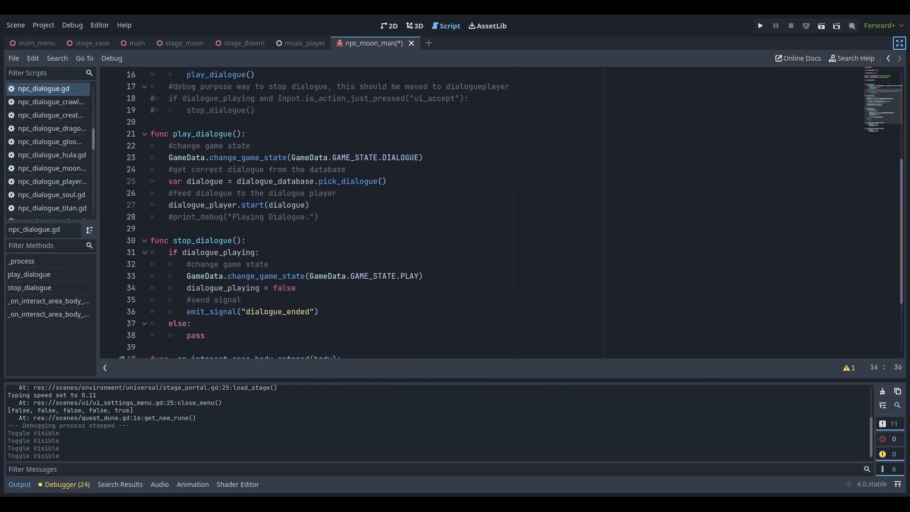
{"action": "scroll", "scroll_direction": "down", "scroll_amount": 3}
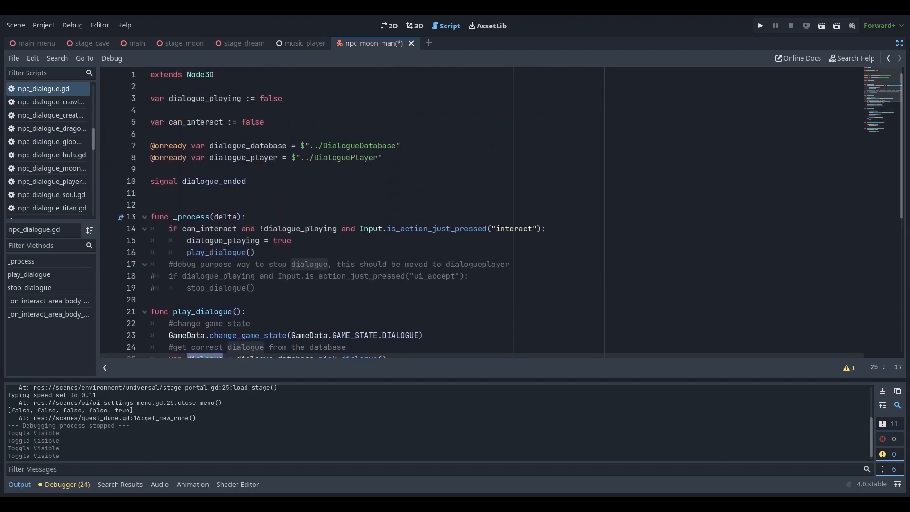
{"action": "scroll", "scroll_direction": "down", "scroll_amount": 3}
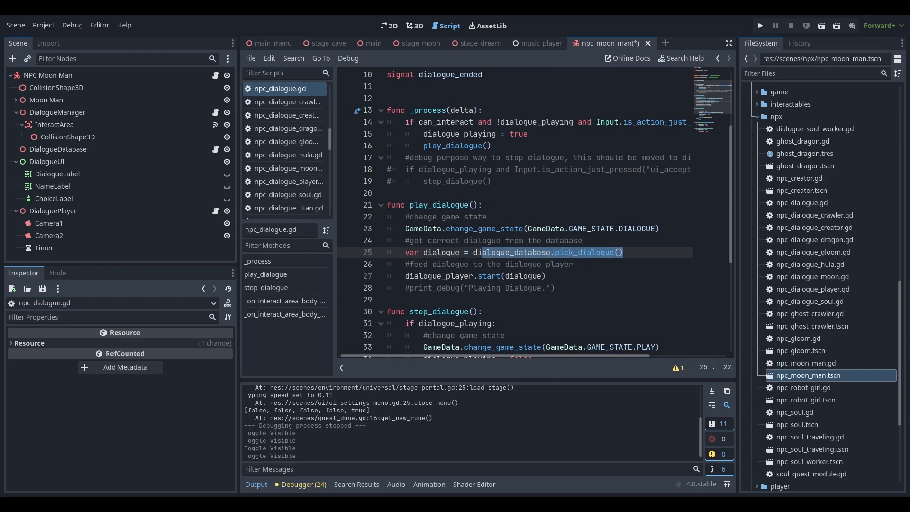
- Show npc_dialogue_player.gd with its UI label references and start function
{"action": "left_click", "coordinate": [286, 168]}
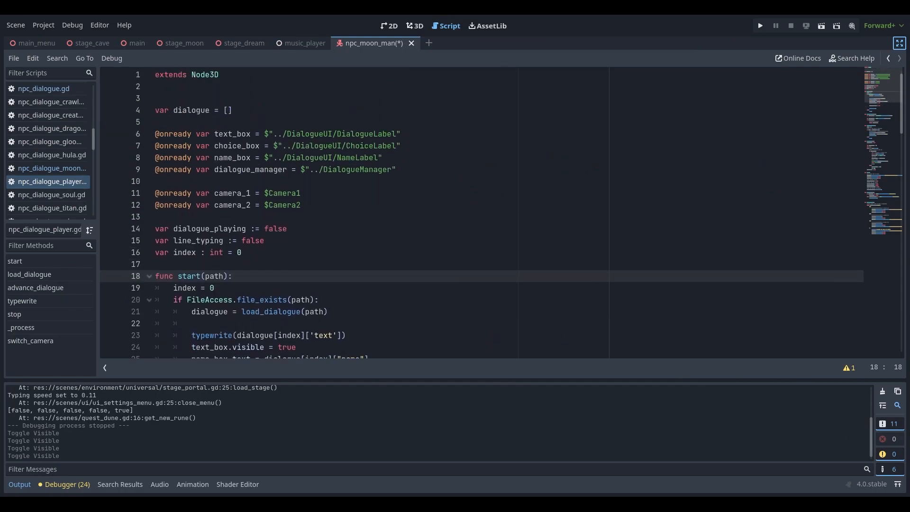
{"action": "left_click_drag", "start_coordinate": [154, 133], "coordinate": [396, 169]}
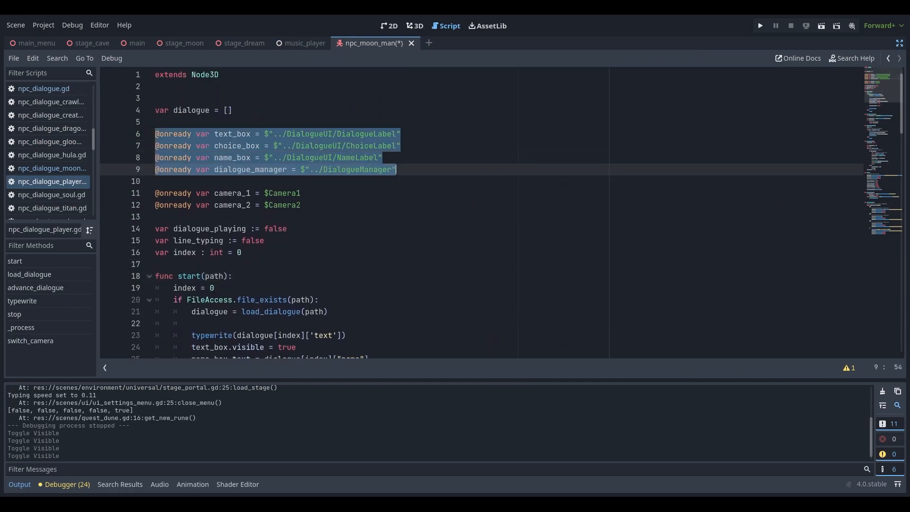
{"action": "scroll", "scroll_direction": "down", "scroll_amount": 3}
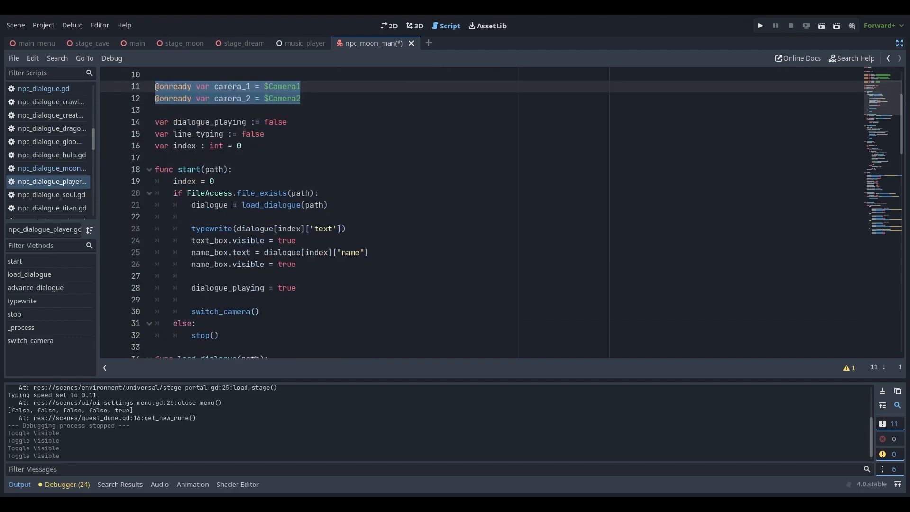
{"action": "scroll", "scroll_direction": "down", "scroll_amount": 3}
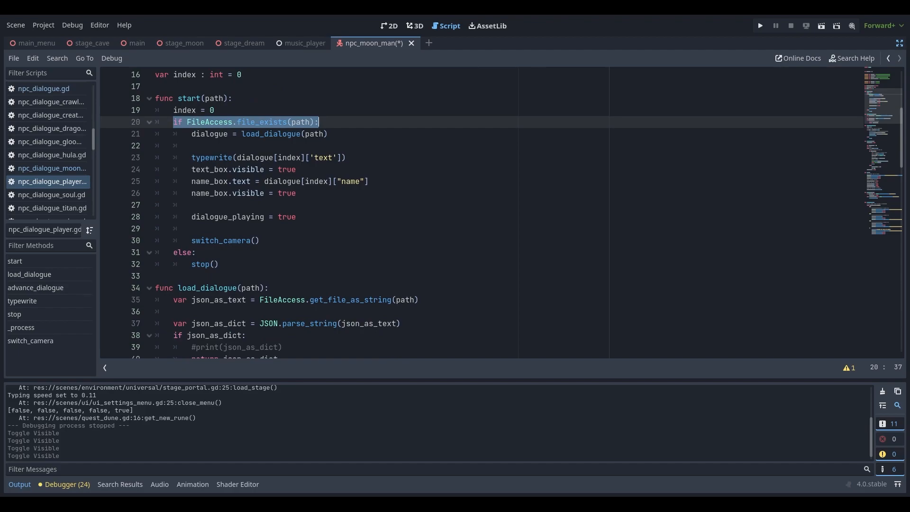
{"action": "left_click", "coordinate": [184, 145]}
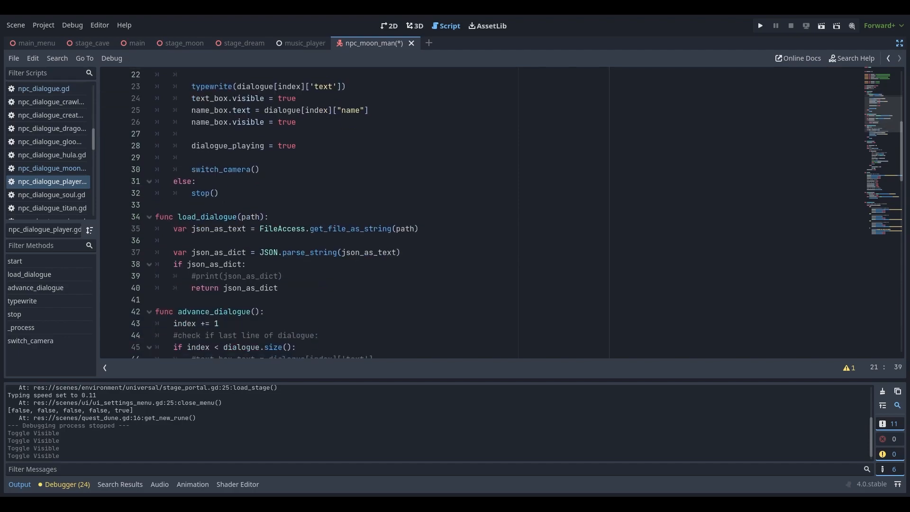
{"action": "left_click_drag", "start_coordinate": [176, 228], "coordinate": [245, 252]}
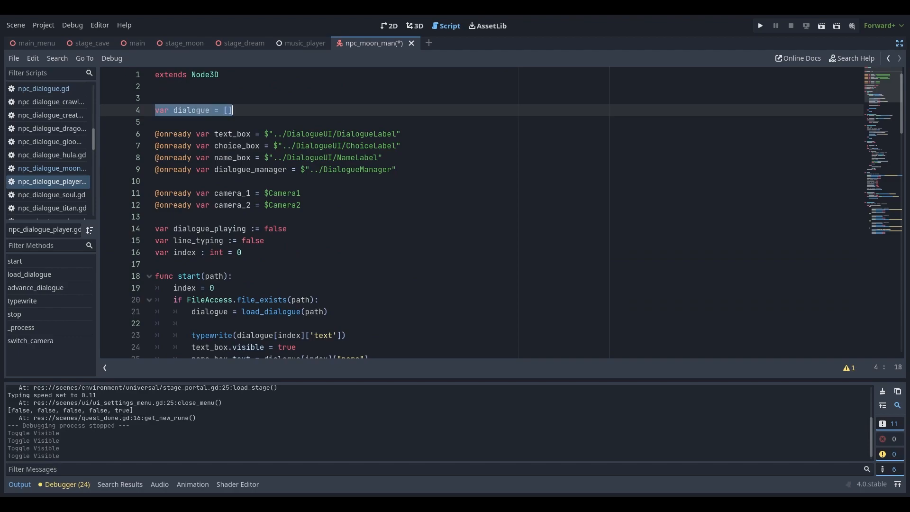
{"action": "scroll", "scroll_direction": "down", "scroll_amount": 3}
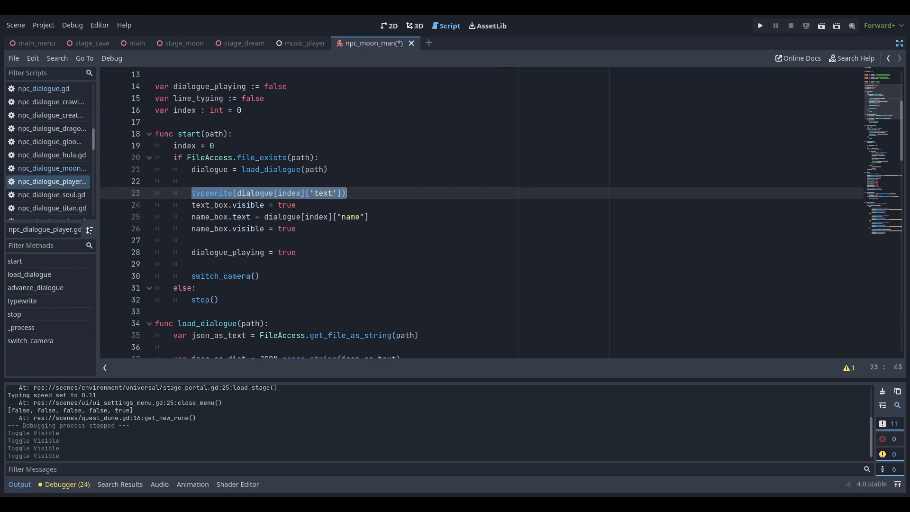
{"action": "scroll", "scroll_direction": "down", "scroll_amount": 3}
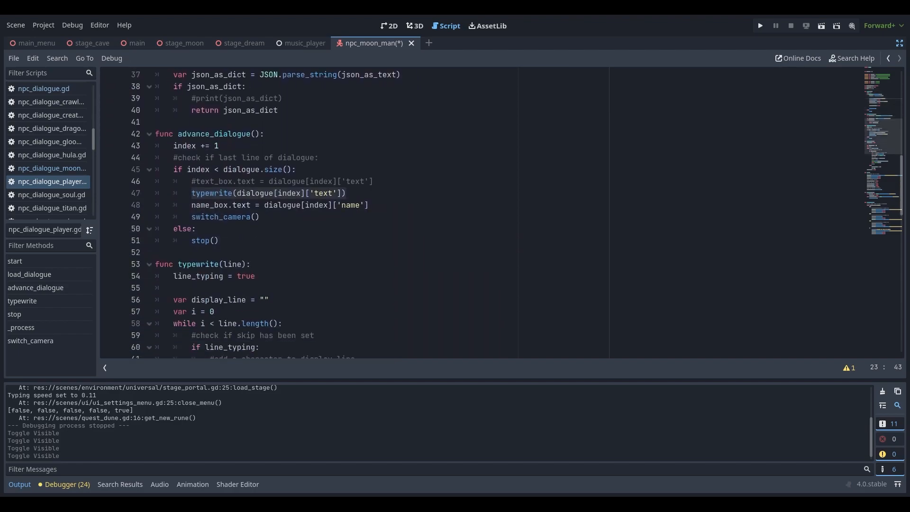
{"action": "scroll", "scroll_direction": "down", "scroll_amount": 3}
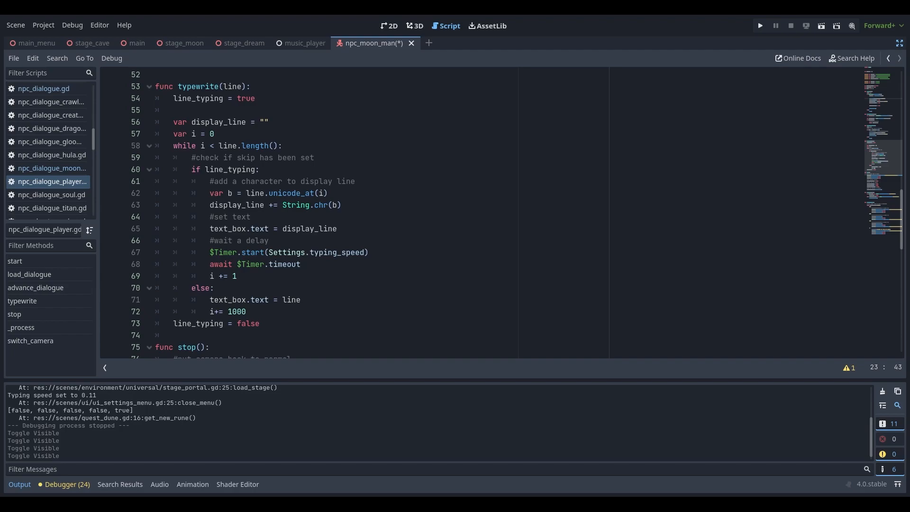
{"action": "double_click", "coordinate": [316, 252]}
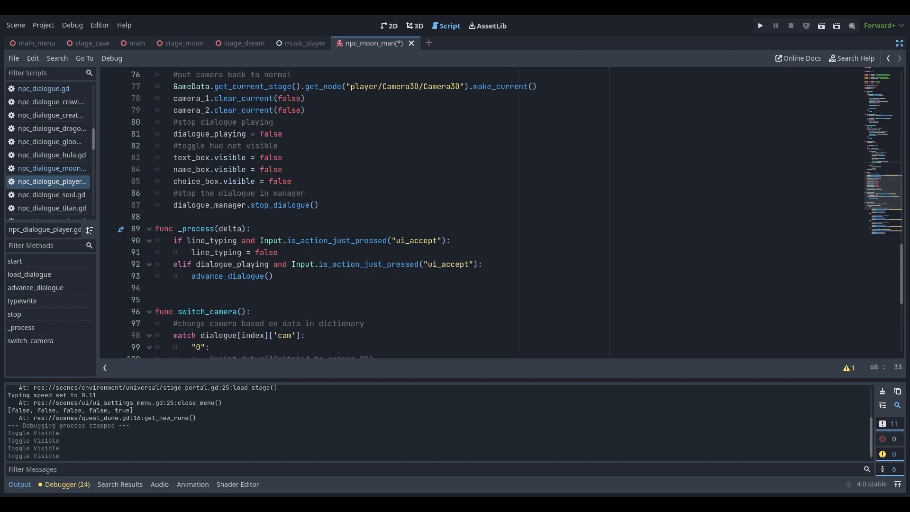
{"action": "left_click_drag", "start_coordinate": [172, 239], "coordinate": [197, 252]}
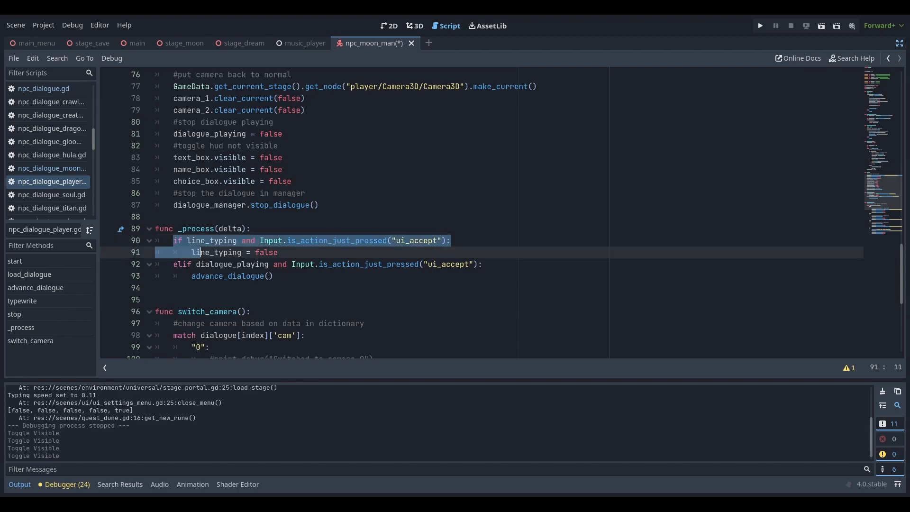
{"action": "left_click", "coordinate": [278, 252]}
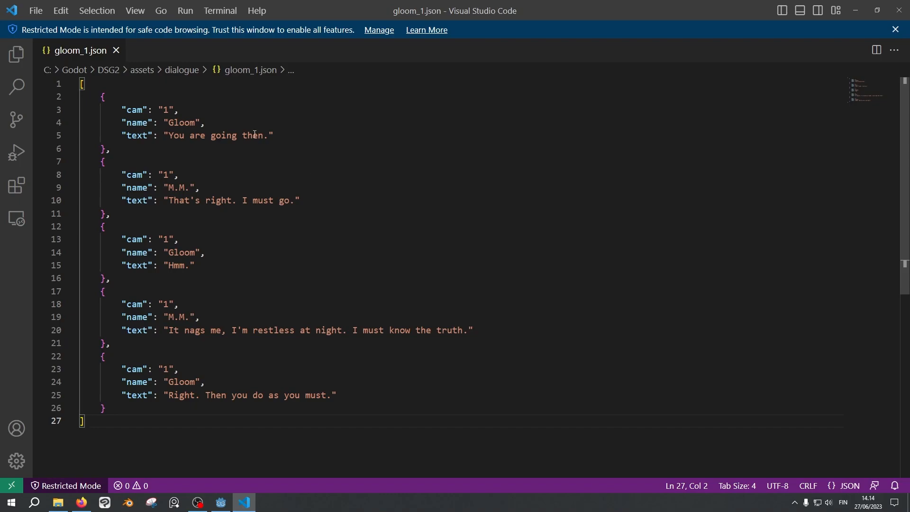
- Highlight the first dialogue line's speaker name entry, then its text entry, in gloom_1.json
{"action": "left_click_drag", "start_coordinate": [81, 84], "coordinate": [132, 265]}
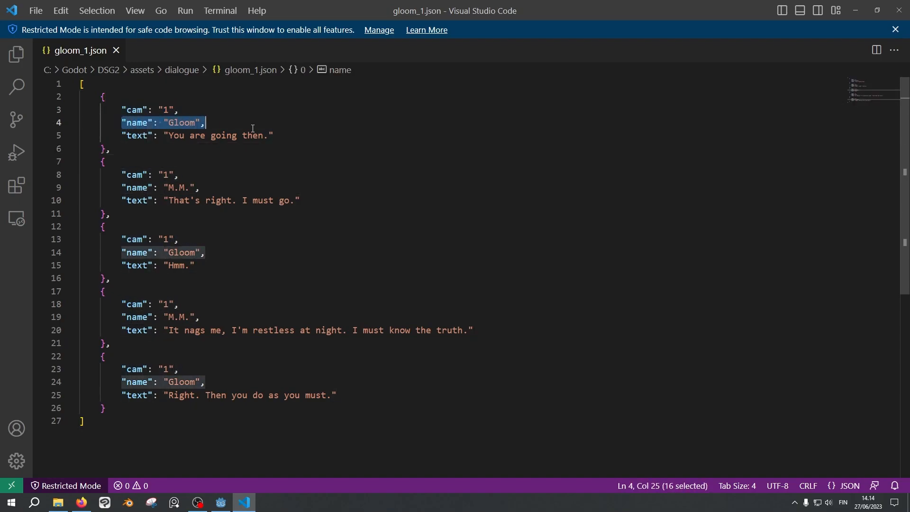
{"action": "left_click", "coordinate": [204, 122]}
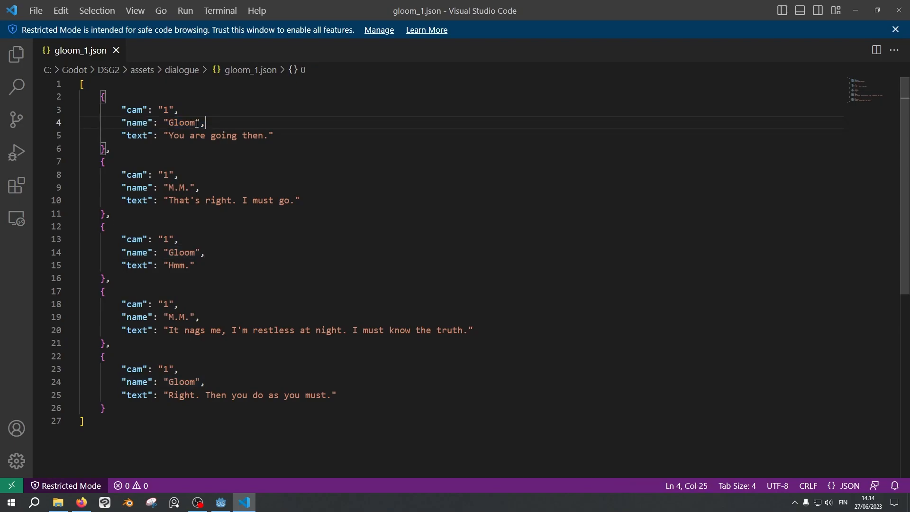
{"action": "triple_click", "coordinate": [197, 136]}
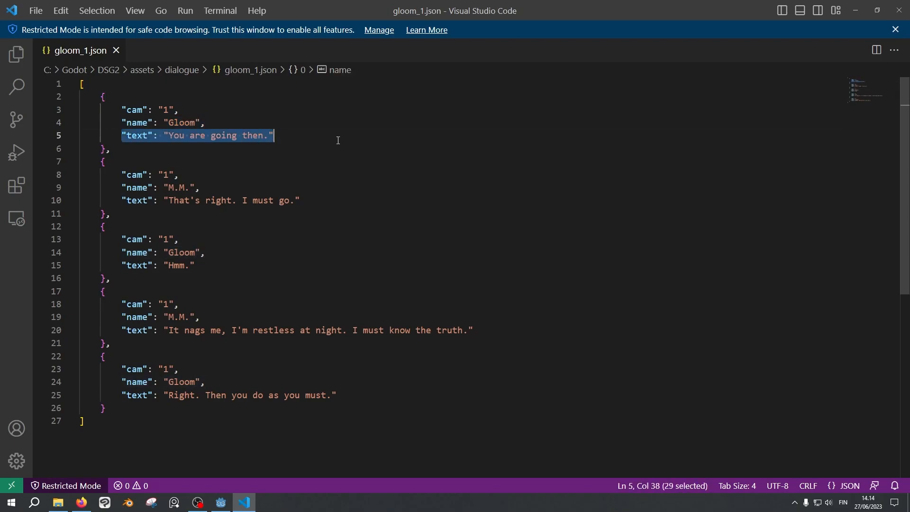